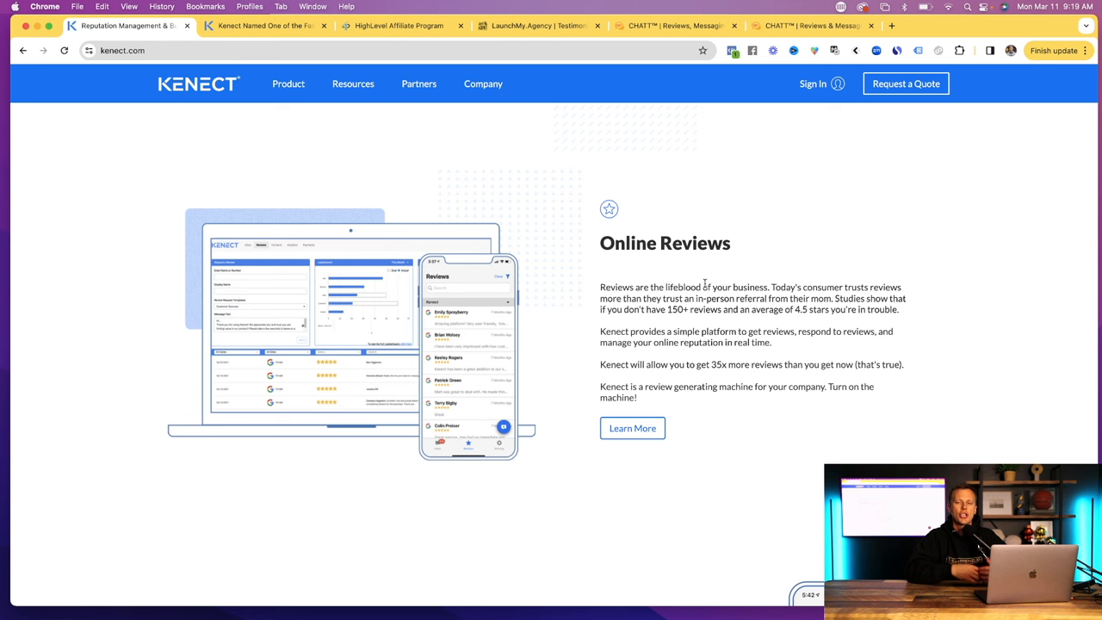
- Look through the Kenect homepage and its text-us chat widget with department options
{"action": "scroll", "scroll_direction": "down", "scroll_amount": 3}
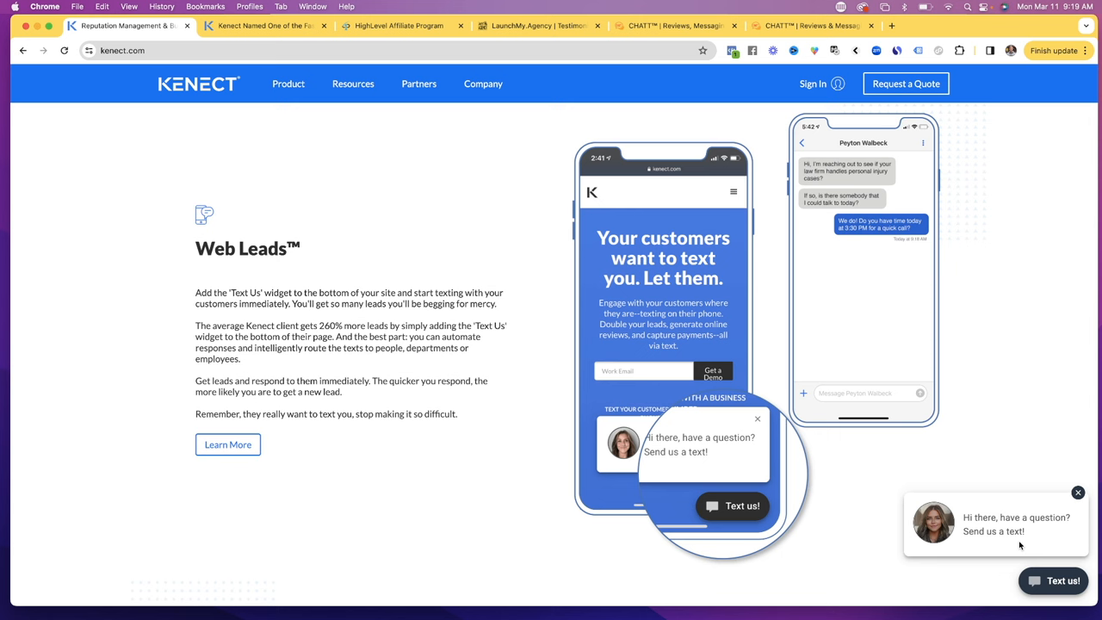
{"action": "left_click", "coordinate": [1054, 578]}
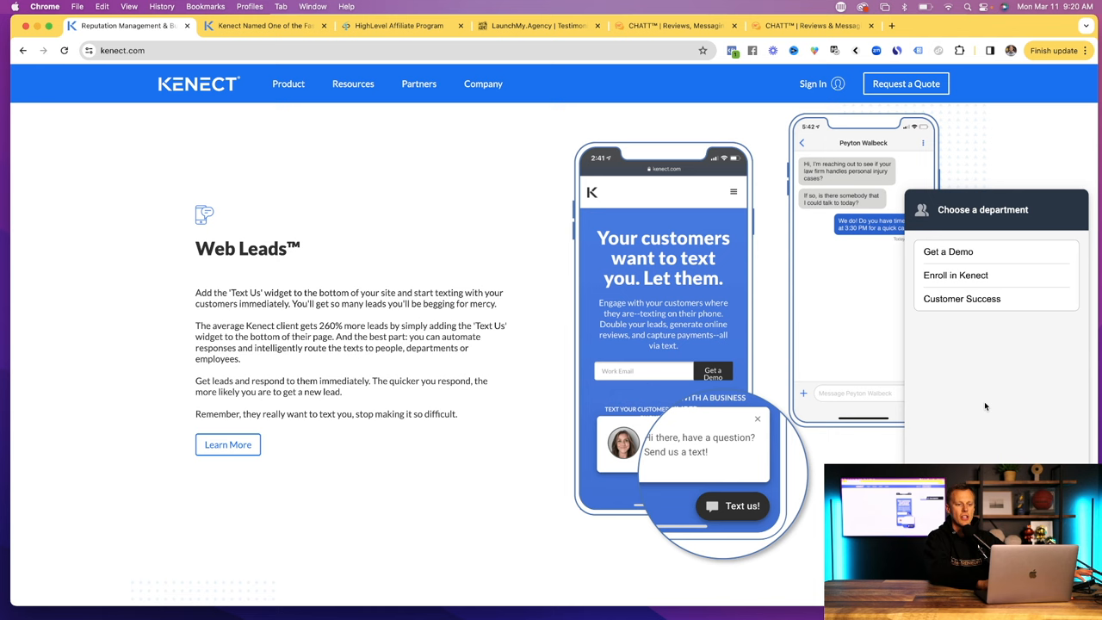
{"action": "scroll", "scroll_direction": "down", "scroll_amount": 3}
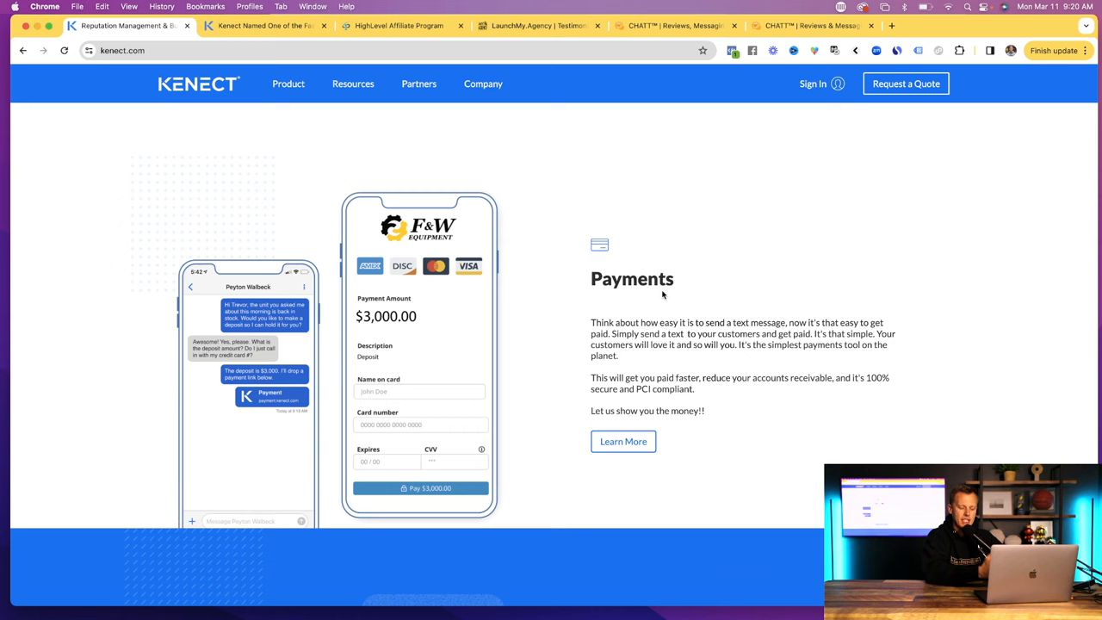
{"action": "scroll", "scroll_direction": "down", "scroll_amount": 3}
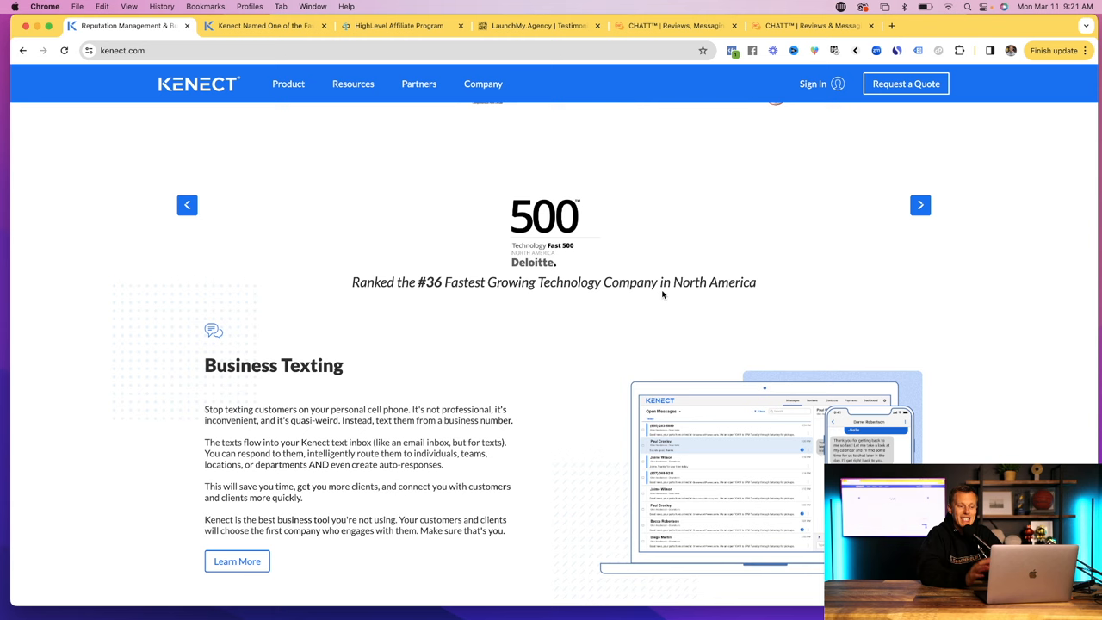
- Read Kenect's fastest-growing company press release, then move to the HighLevel affiliate dashboard
{"action": "left_click", "coordinate": [266, 26]}
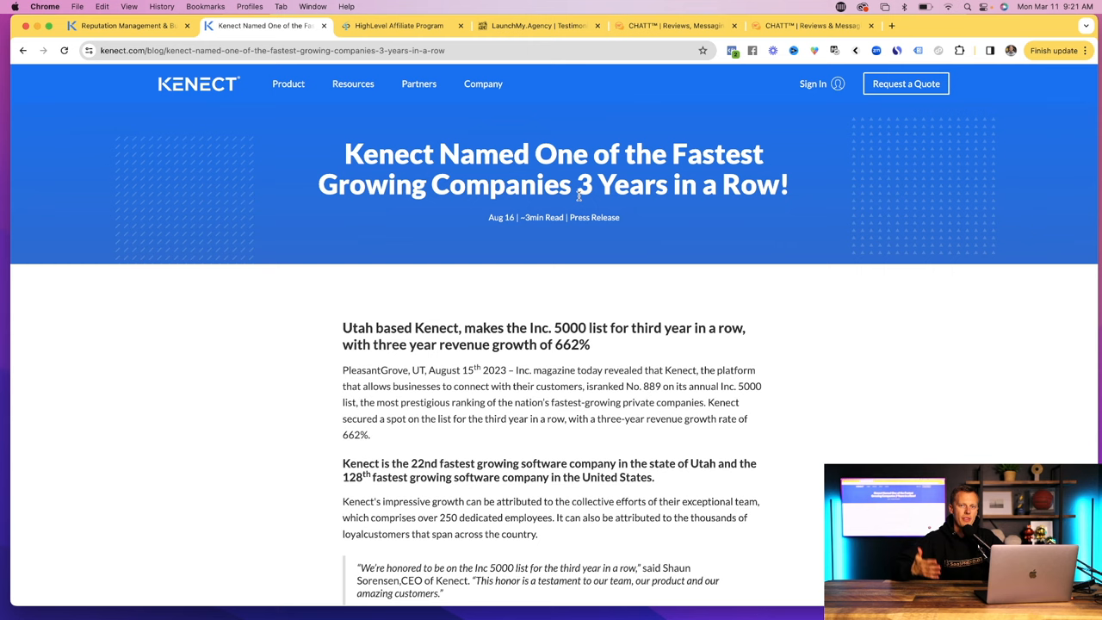
{"action": "left_click", "coordinate": [482, 83]}
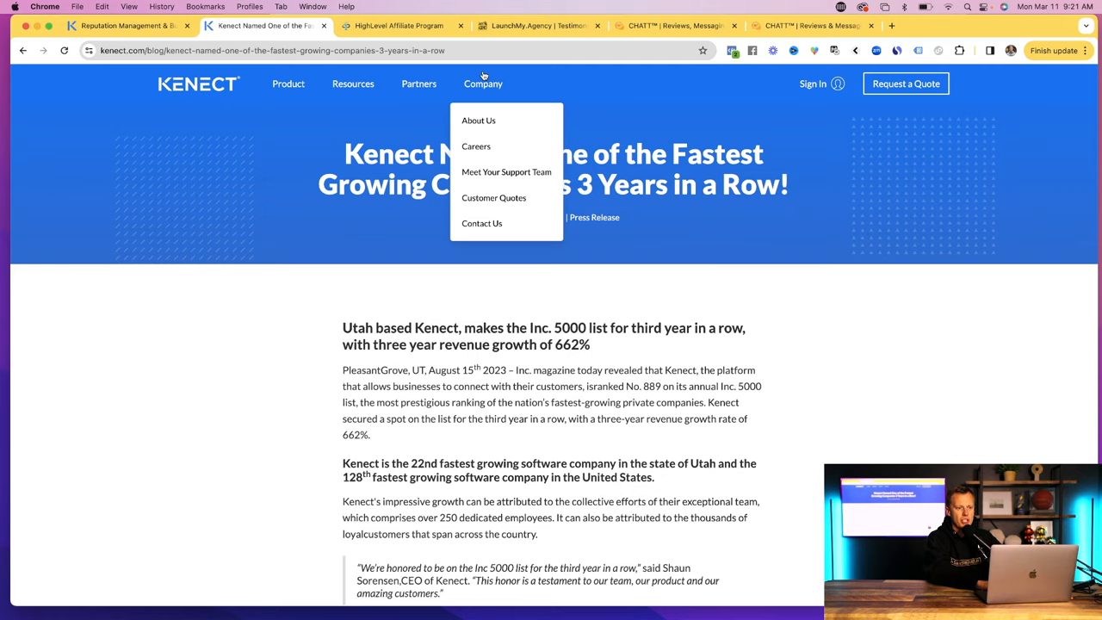
{"action": "left_click", "coordinate": [401, 26]}
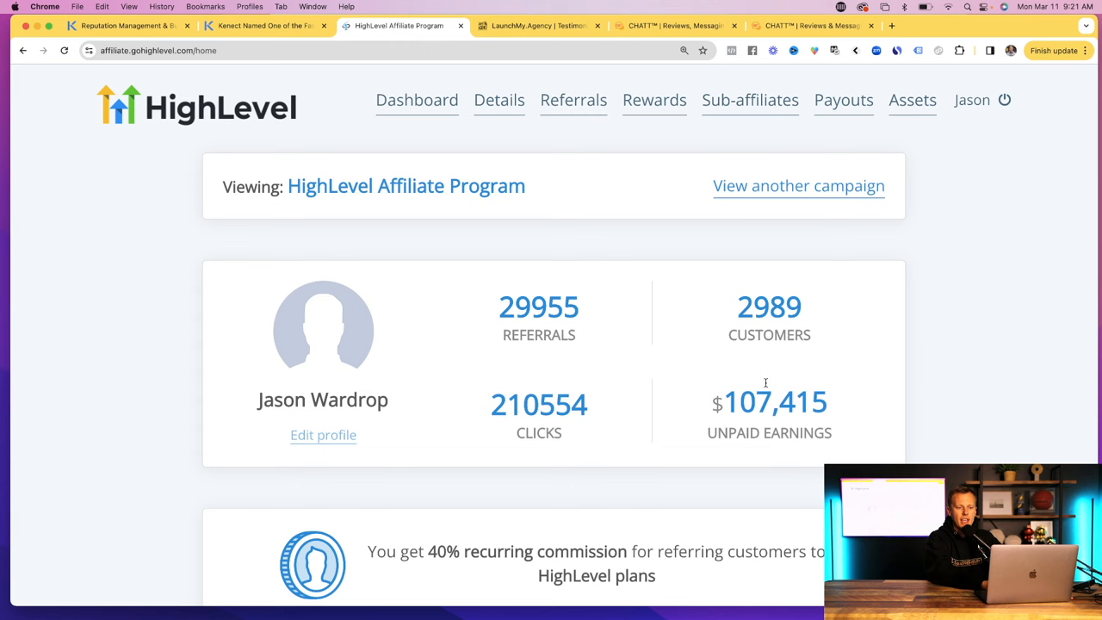
- Show the Supercharged SaaS Program campaign stats, then go to LaunchMy Agency testimonials
{"action": "left_click", "coordinate": [799, 186]}
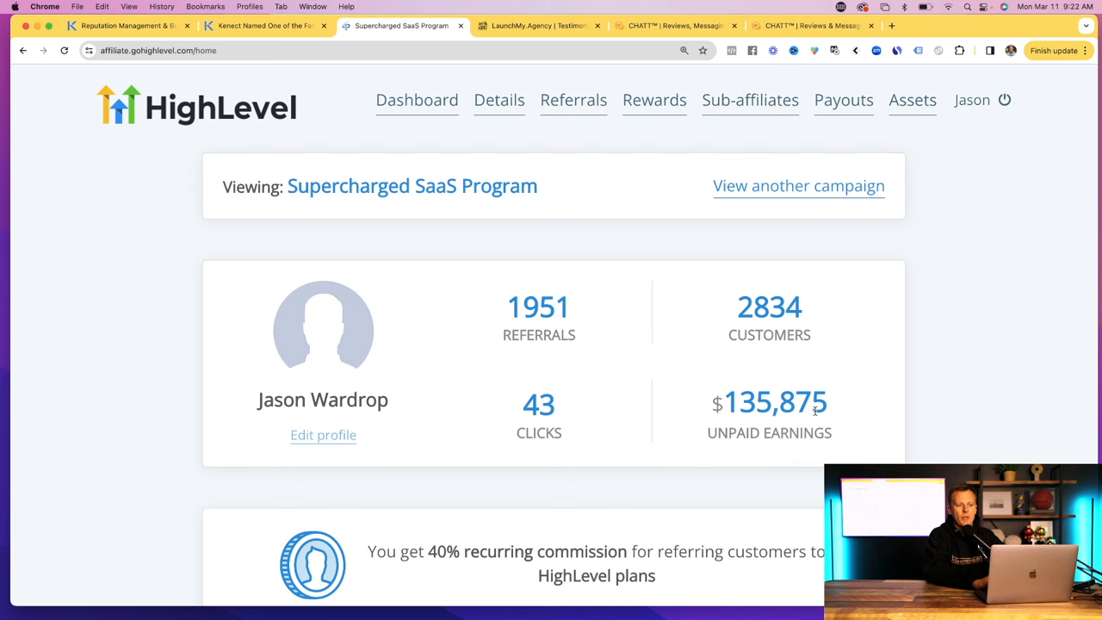
{"action": "left_click", "coordinate": [538, 26]}
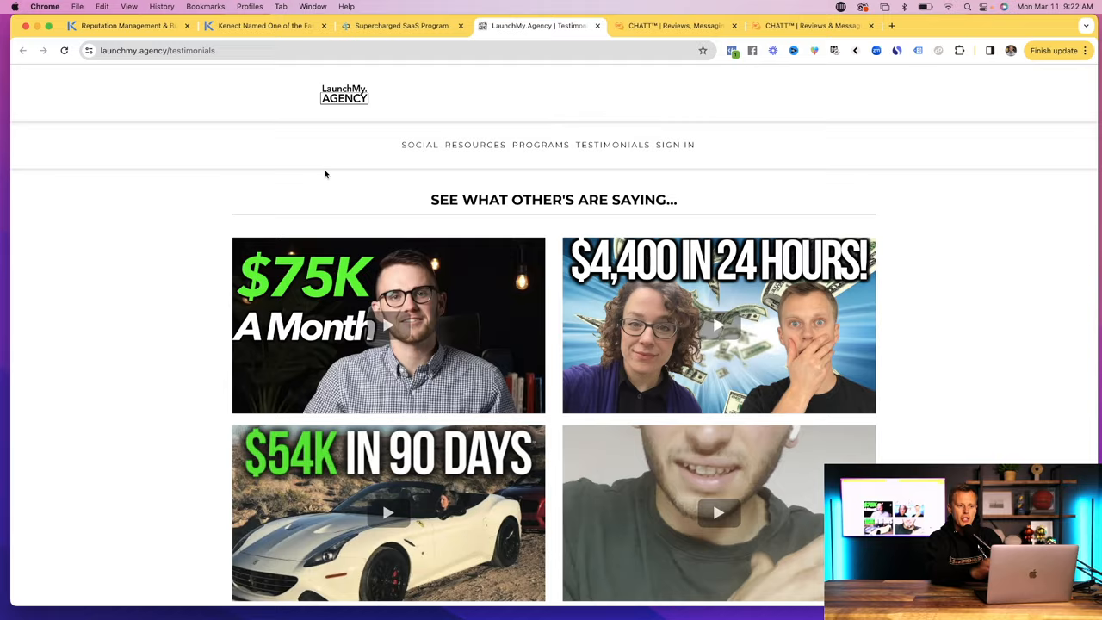
- Browse LaunchMy Agency client success posts and payment notices, then return to Kenect's homepage
{"action": "scroll", "scroll_direction": "down", "scroll_amount": 3}
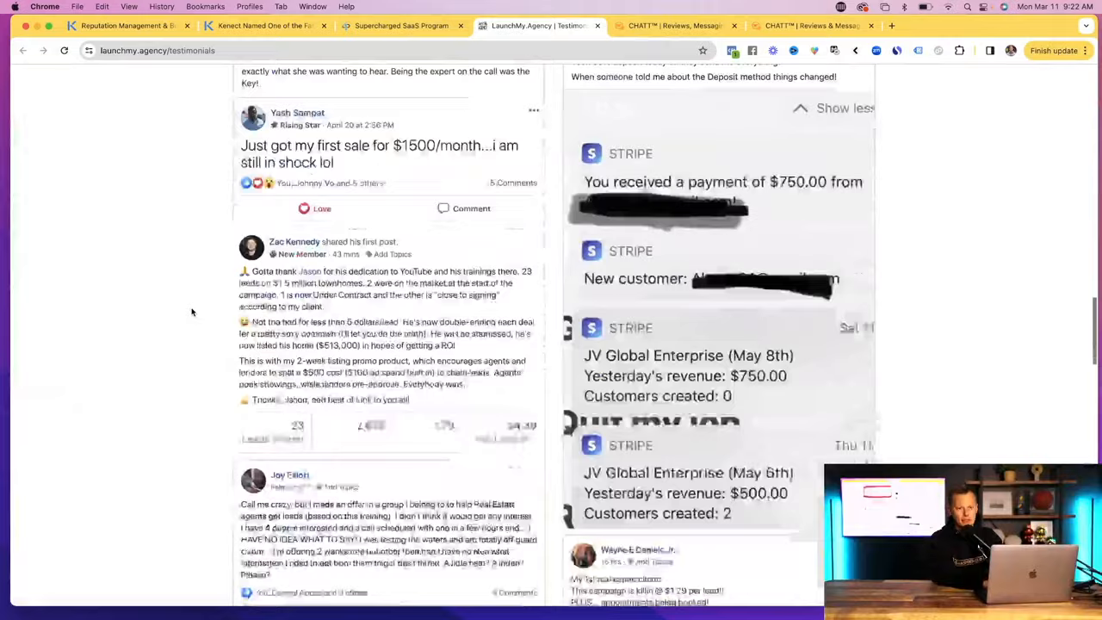
{"action": "scroll", "scroll_direction": "down", "scroll_amount": 3}
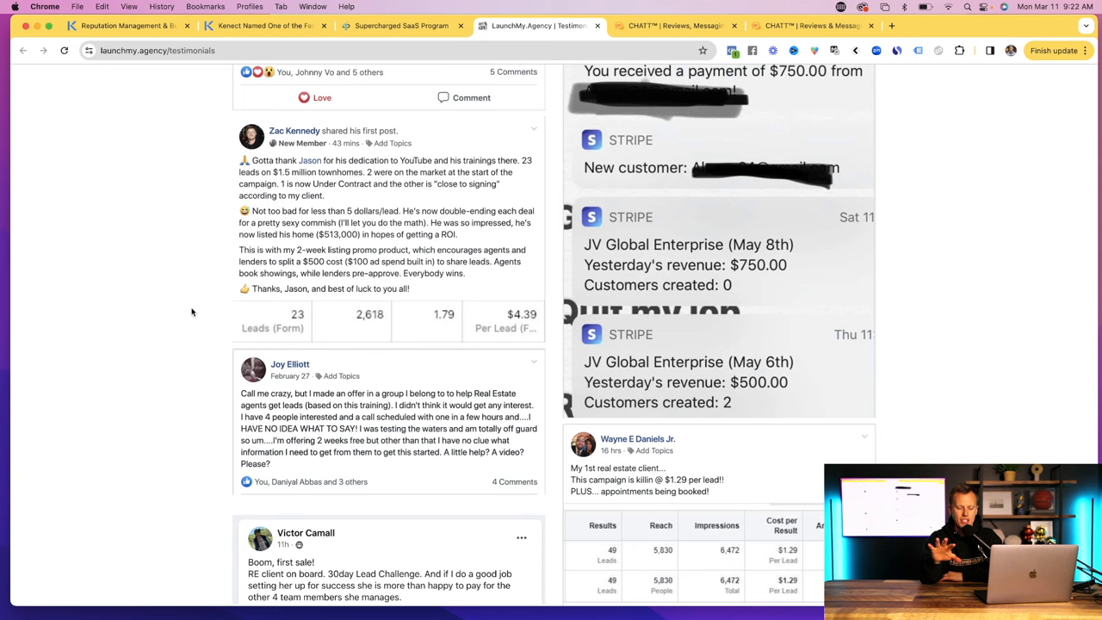
{"action": "left_click", "coordinate": [124, 31]}
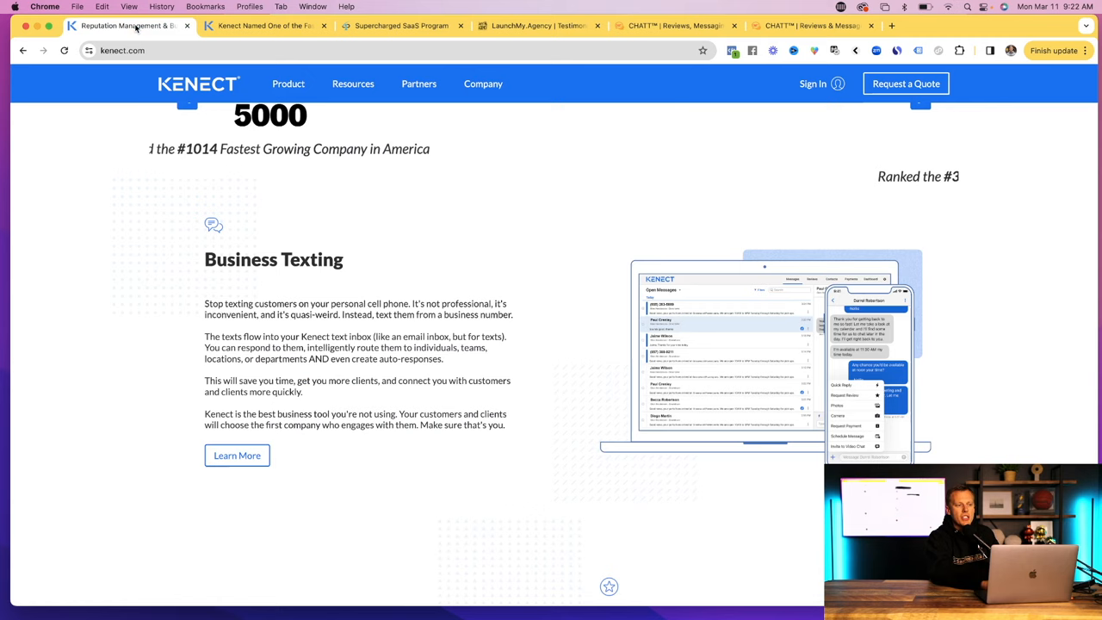
- Return to the top of Kenect's homepage and bring up the CHATT homepage
{"action": "scroll", "scroll_direction": "up", "scroll_amount": 3}
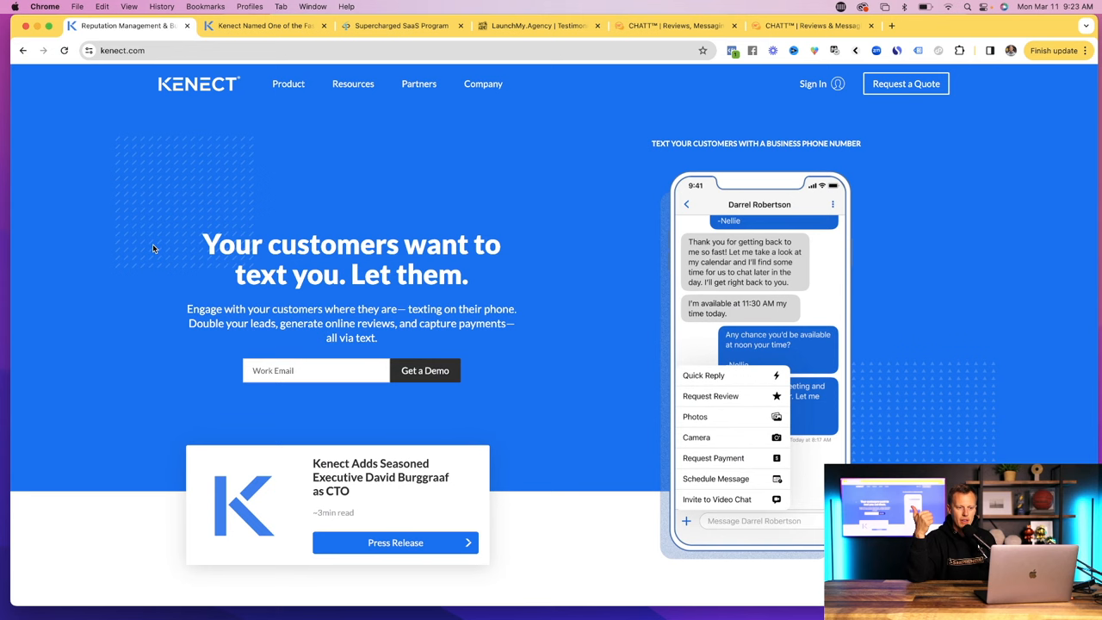
{"action": "left_click", "coordinate": [675, 26]}
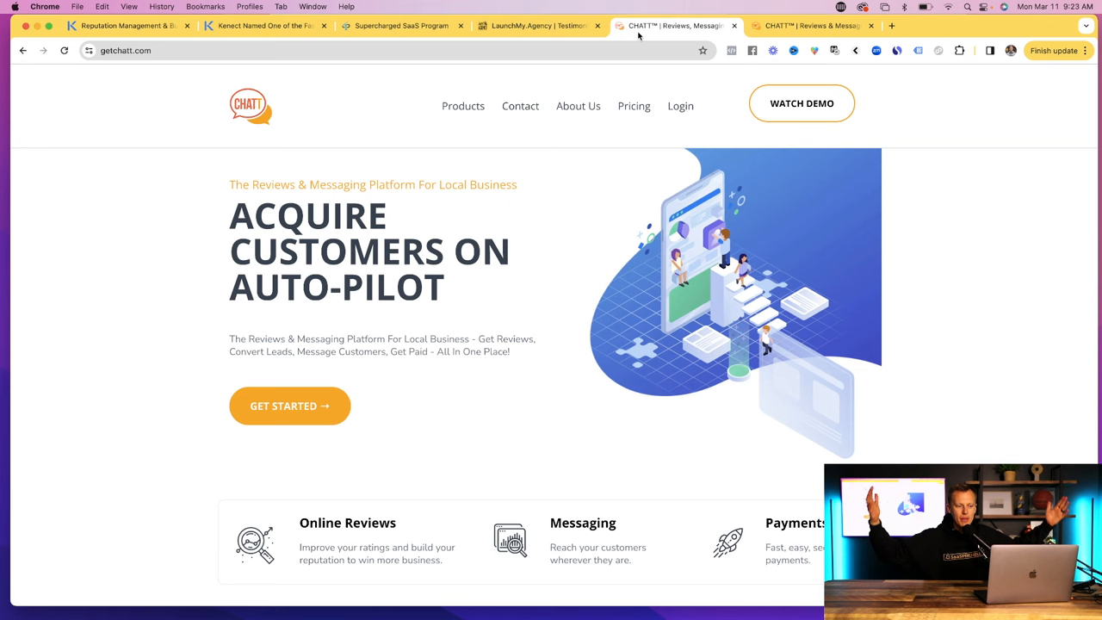
- View CHATT's Essentials, Professional and Platinum pricing, then open the Get A Guided Demo form
{"action": "scroll", "scroll_direction": "down", "scroll_amount": 3}
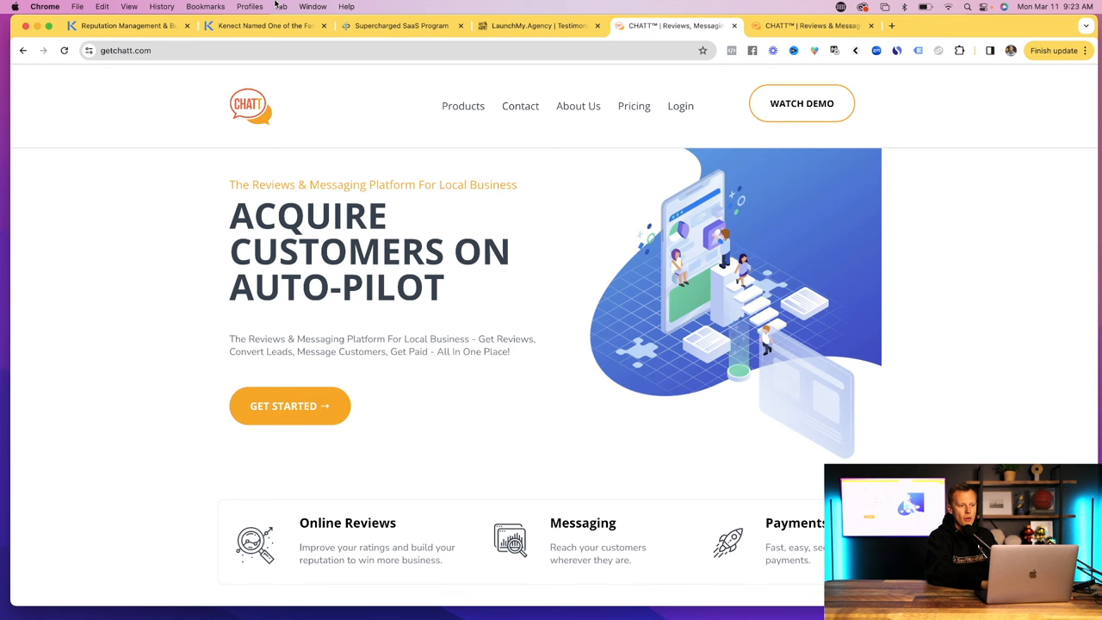
{"action": "left_click", "coordinate": [461, 105]}
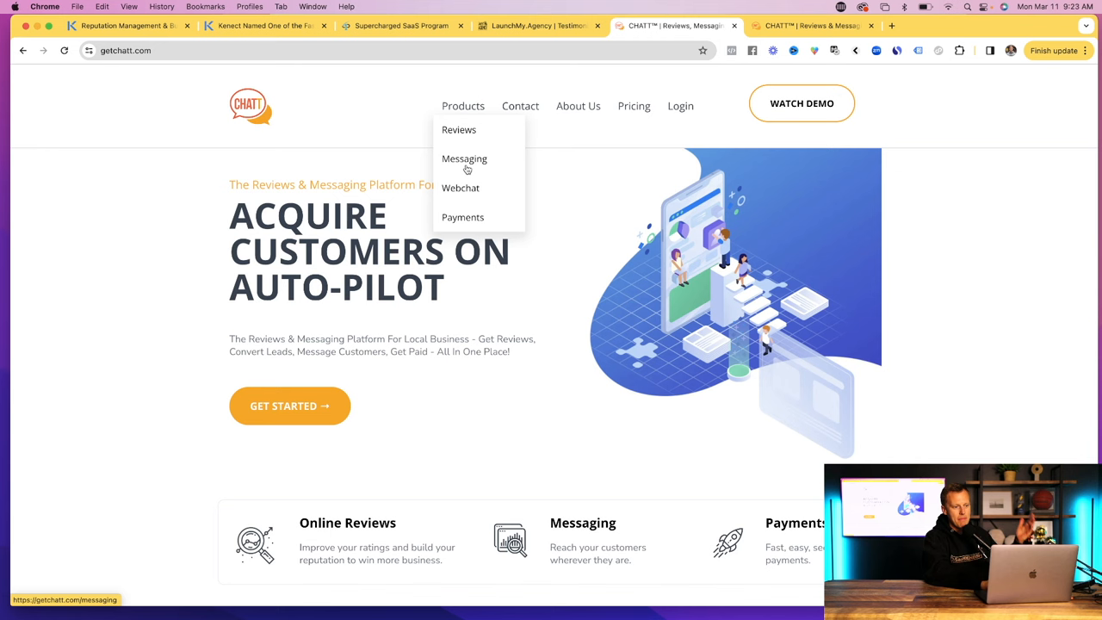
{"action": "left_click", "coordinate": [634, 105]}
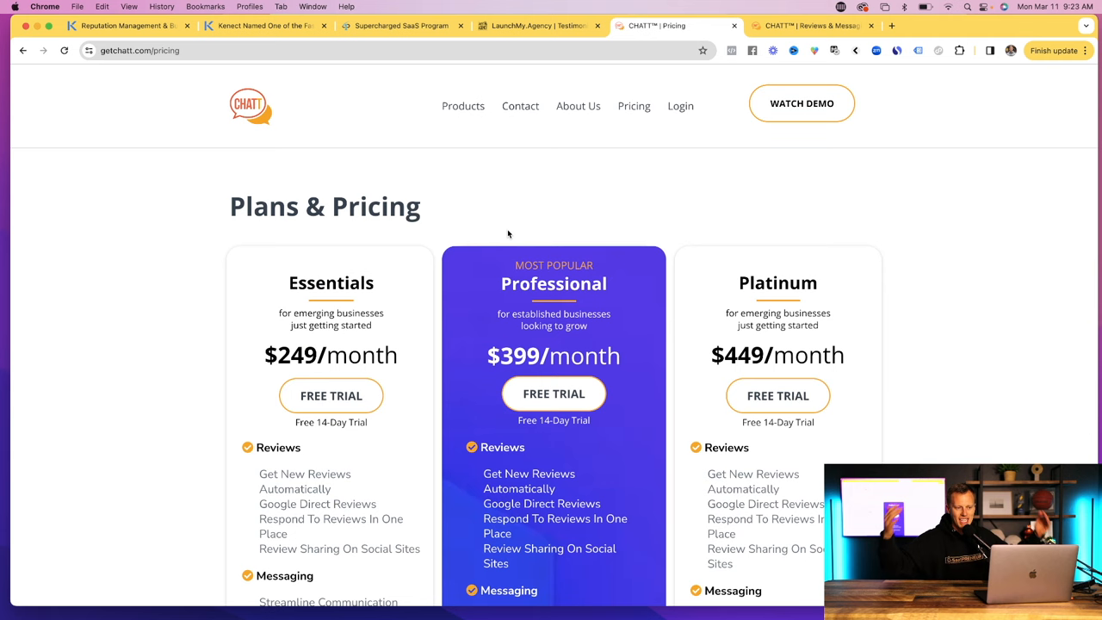
{"action": "mouse_move", "coordinate": [817, 116]}
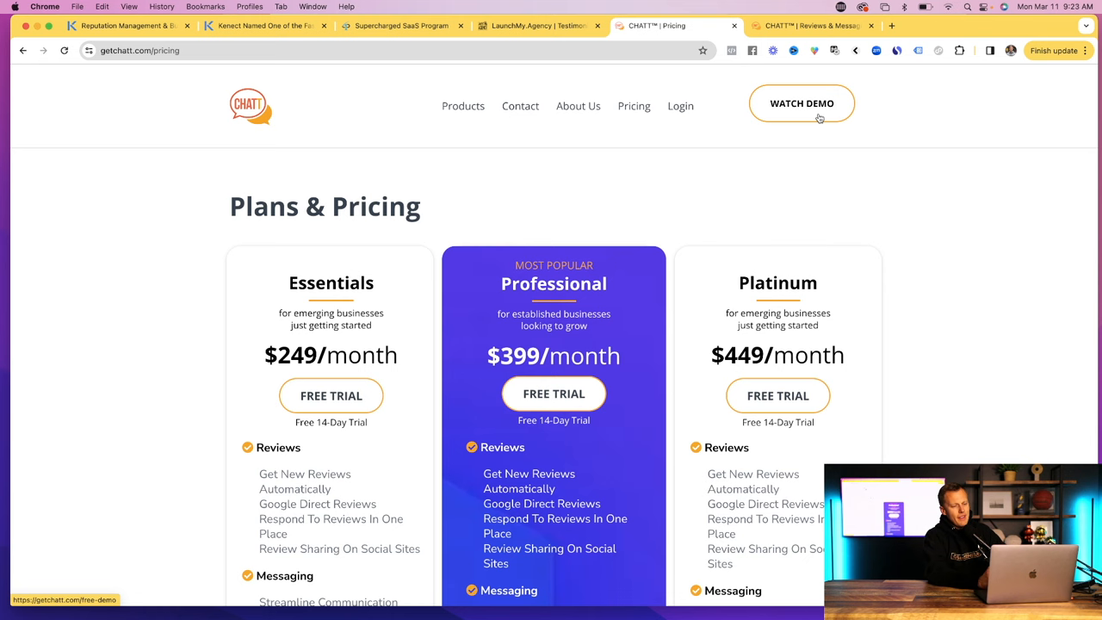
{"action": "left_click", "coordinate": [802, 103]}
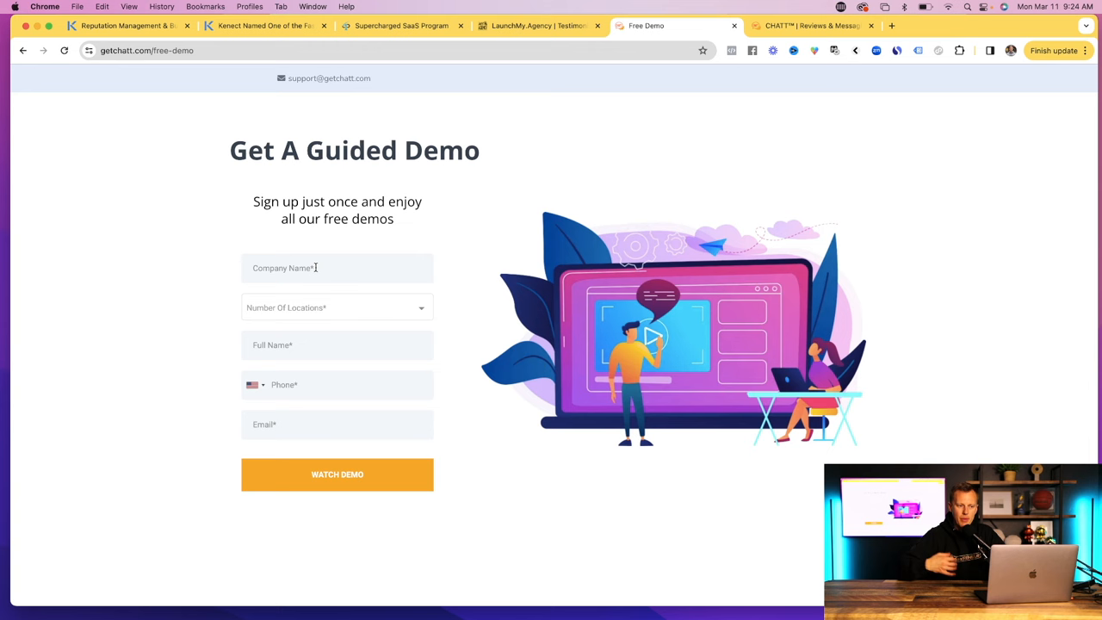
- Compare HighLevel's Standard, Professional and Premium plan cards with monthly and annual prices
{"action": "left_click", "coordinate": [795, 26]}
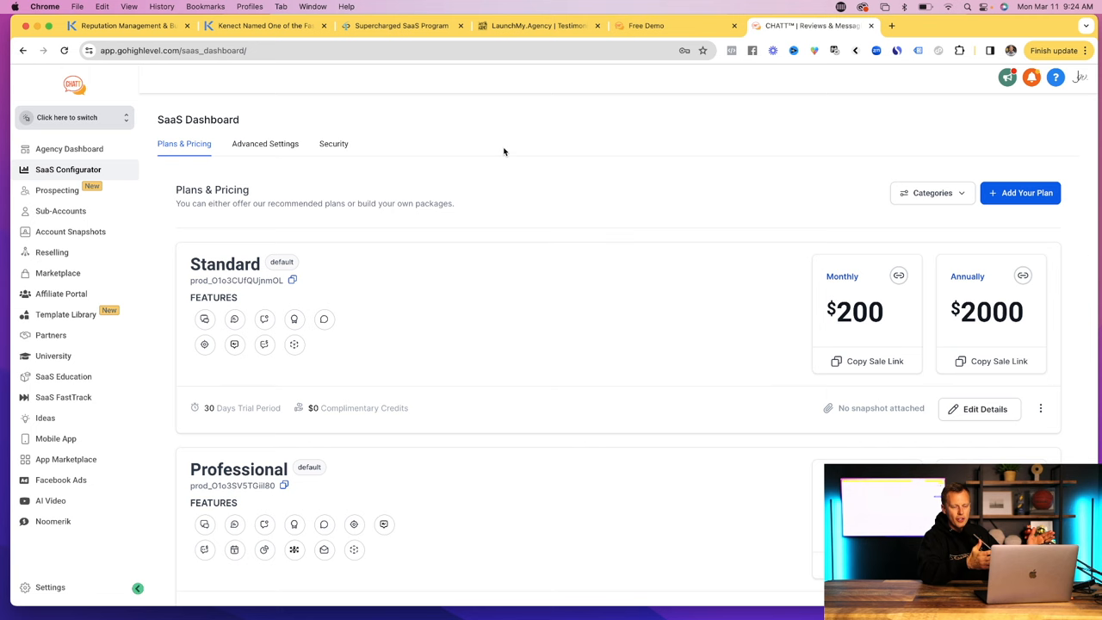
{"action": "mouse_move", "coordinate": [67, 170]}
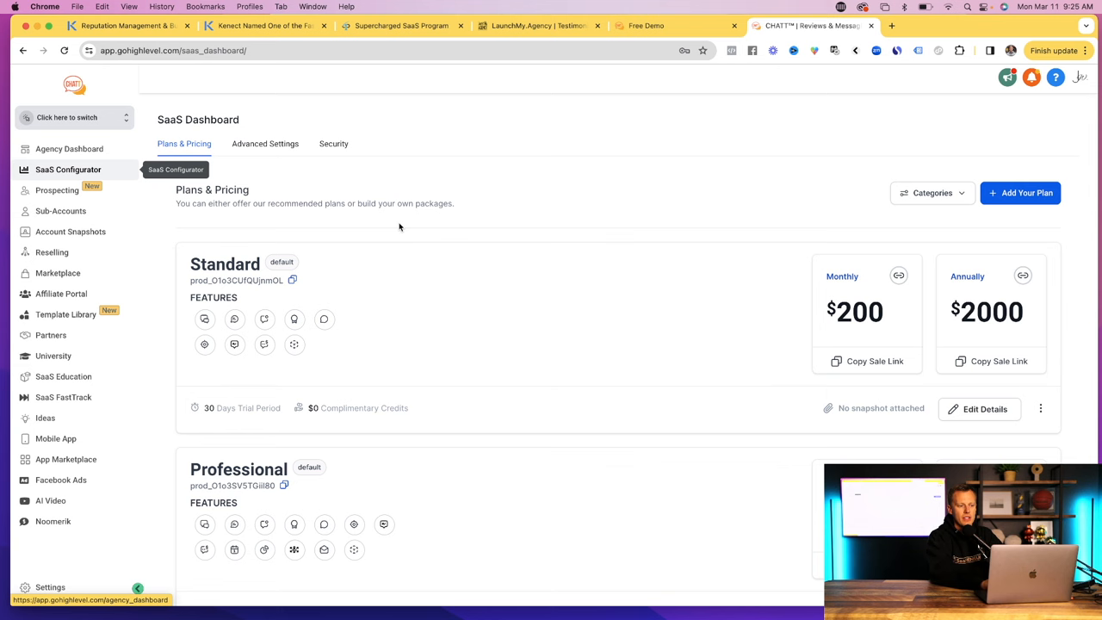
{"action": "scroll", "scroll_direction": "down", "scroll_amount": 3}
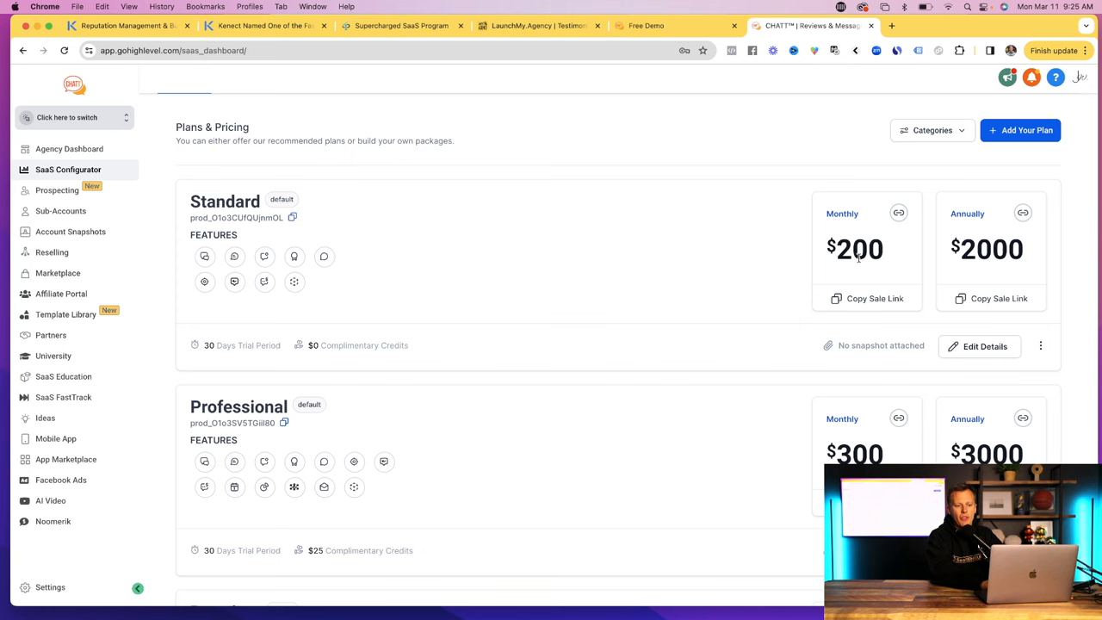
{"action": "scroll", "scroll_direction": "down", "scroll_amount": 3}
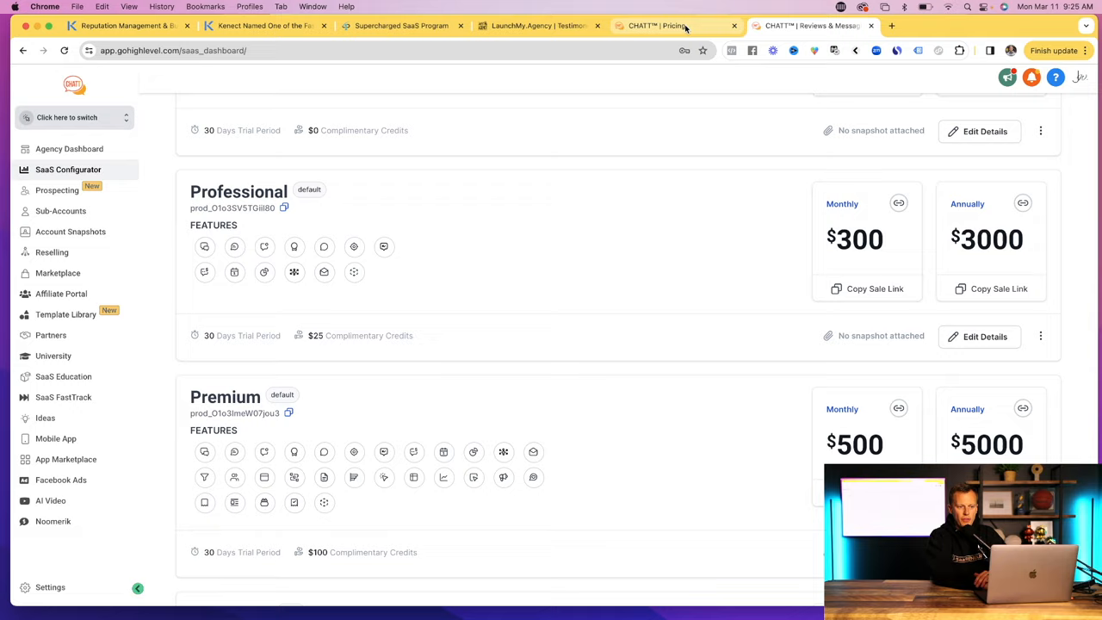
- Check the Professional plan's $300 monthly and $3000 annual pricing, then its features list
{"action": "left_click", "coordinate": [662, 26]}
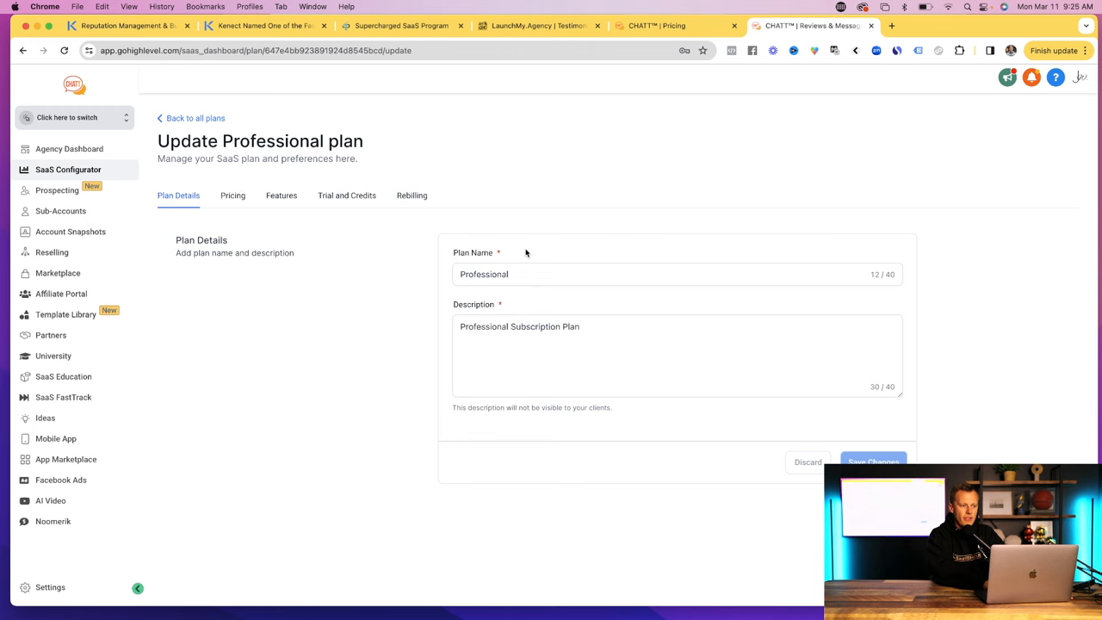
{"action": "left_click", "coordinate": [233, 196]}
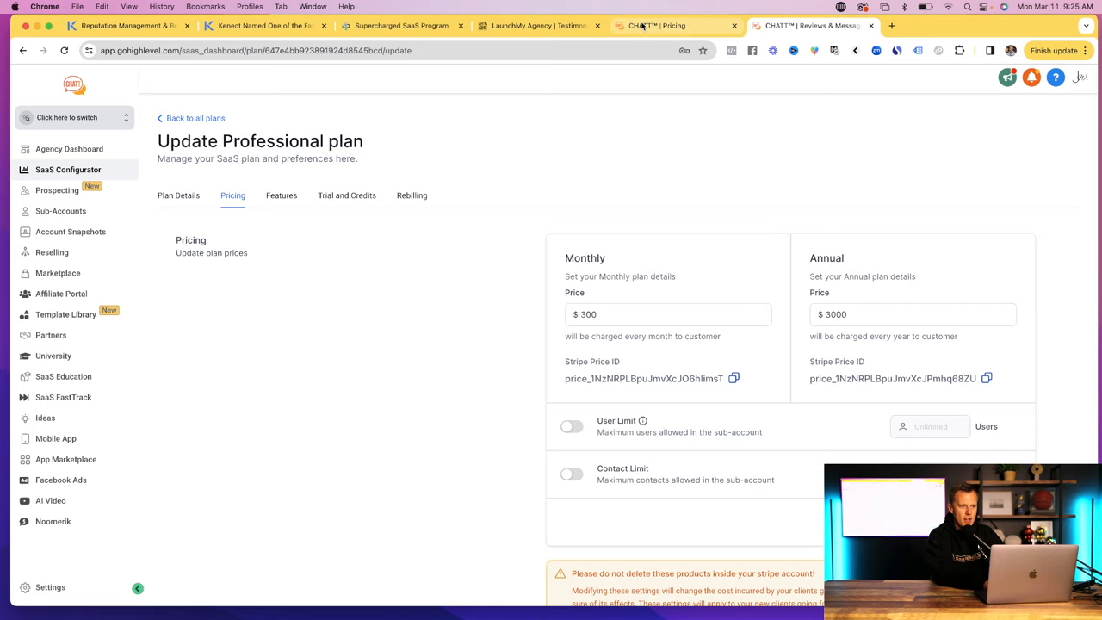
{"action": "left_click", "coordinate": [668, 313]}
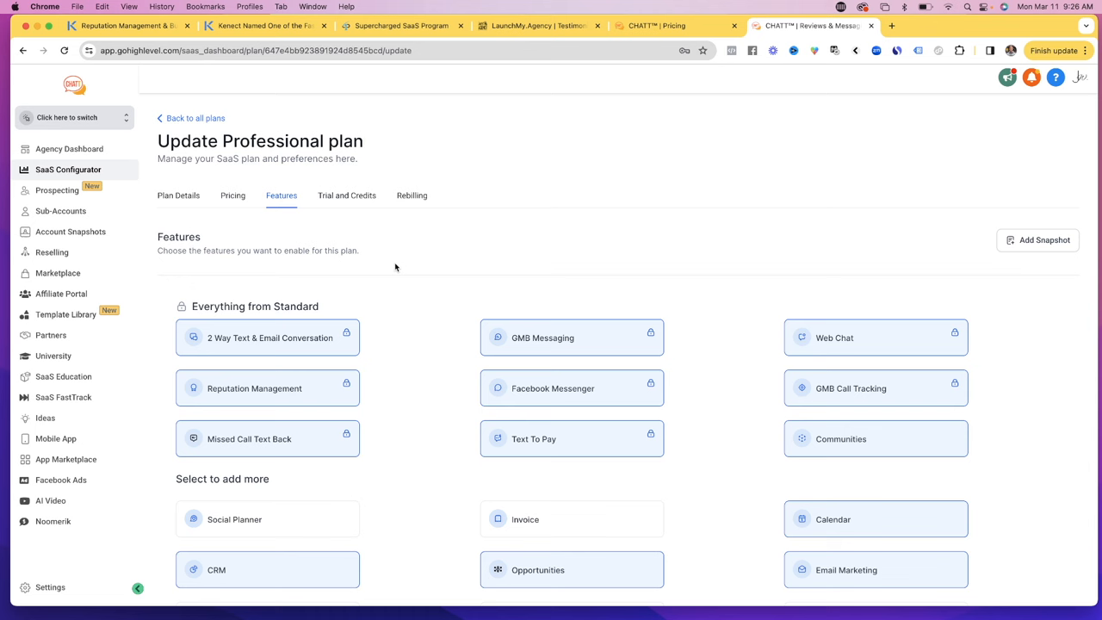
{"action": "mouse_move", "coordinate": [273, 385]}
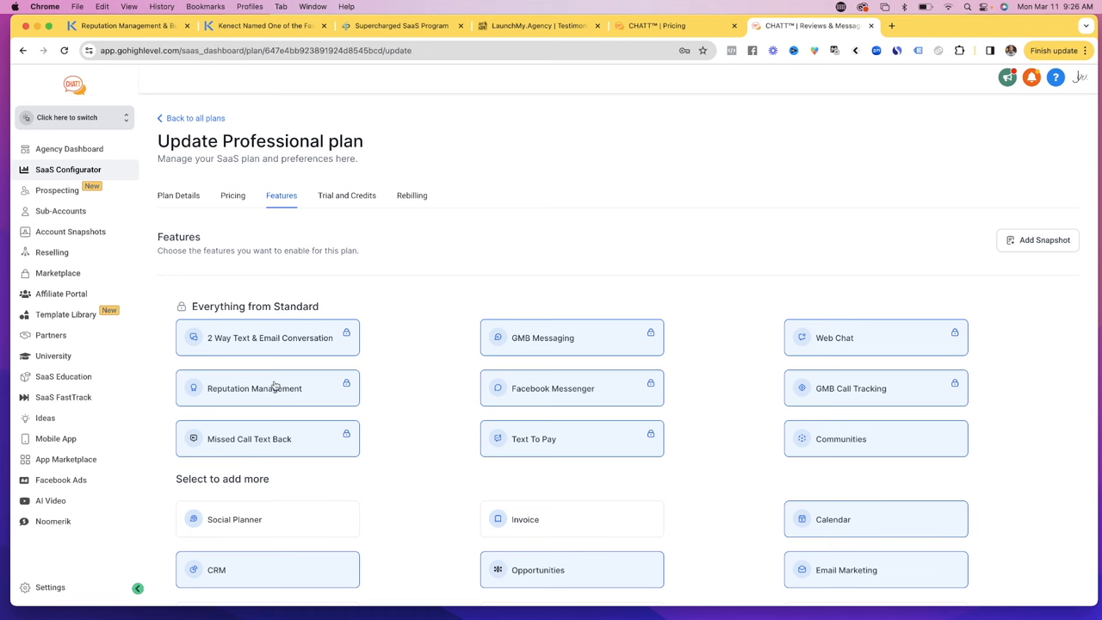
{"action": "mouse_move", "coordinate": [534, 455]}
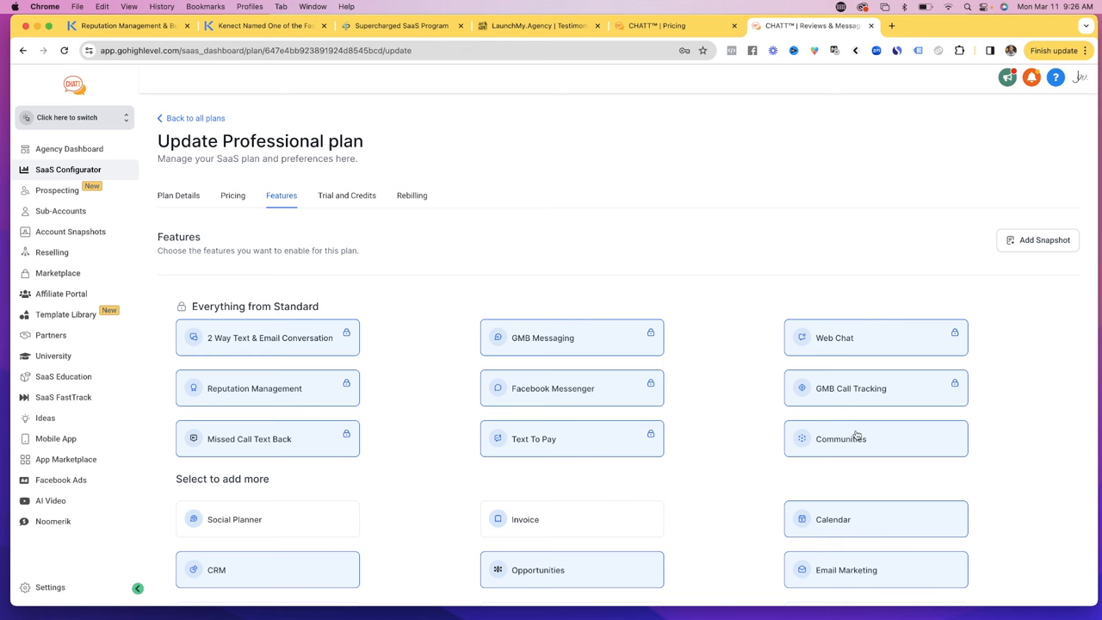
- Review inherited Standard features and add-ons like CRM and Opportunities, then return to Kenect
{"action": "scroll", "scroll_direction": "down", "scroll_amount": 3}
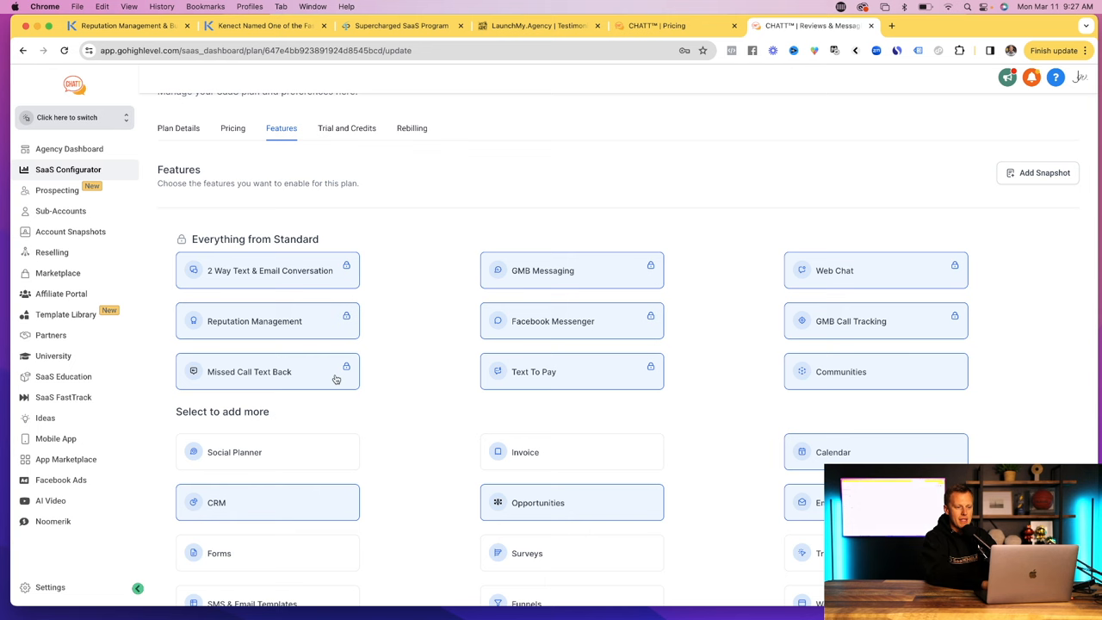
{"action": "mouse_move", "coordinate": [289, 502]}
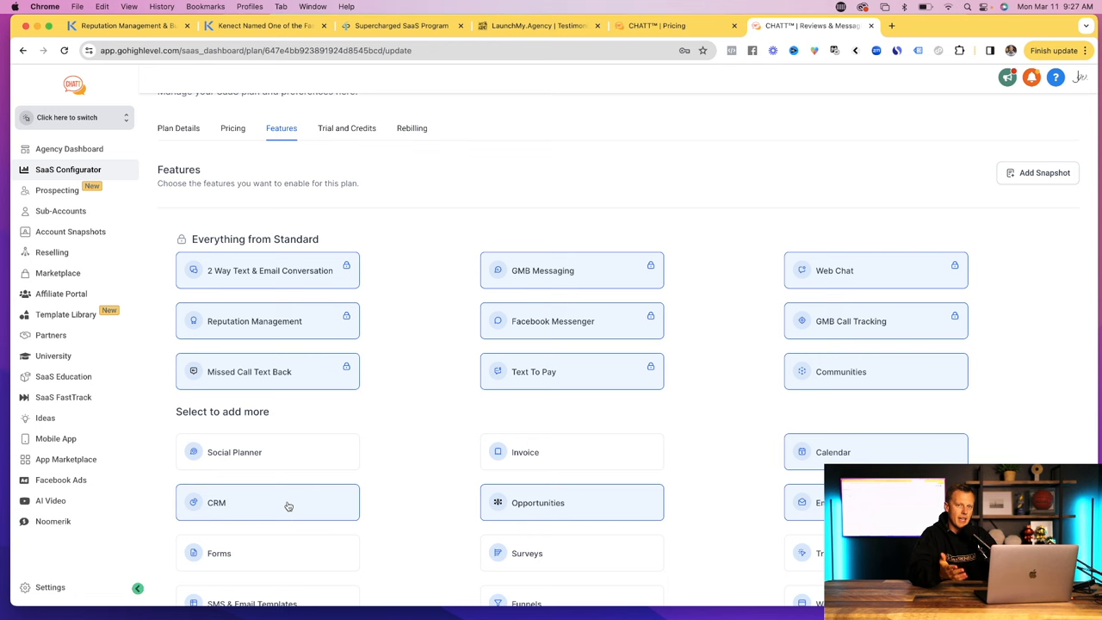
{"action": "left_click", "coordinate": [129, 27]}
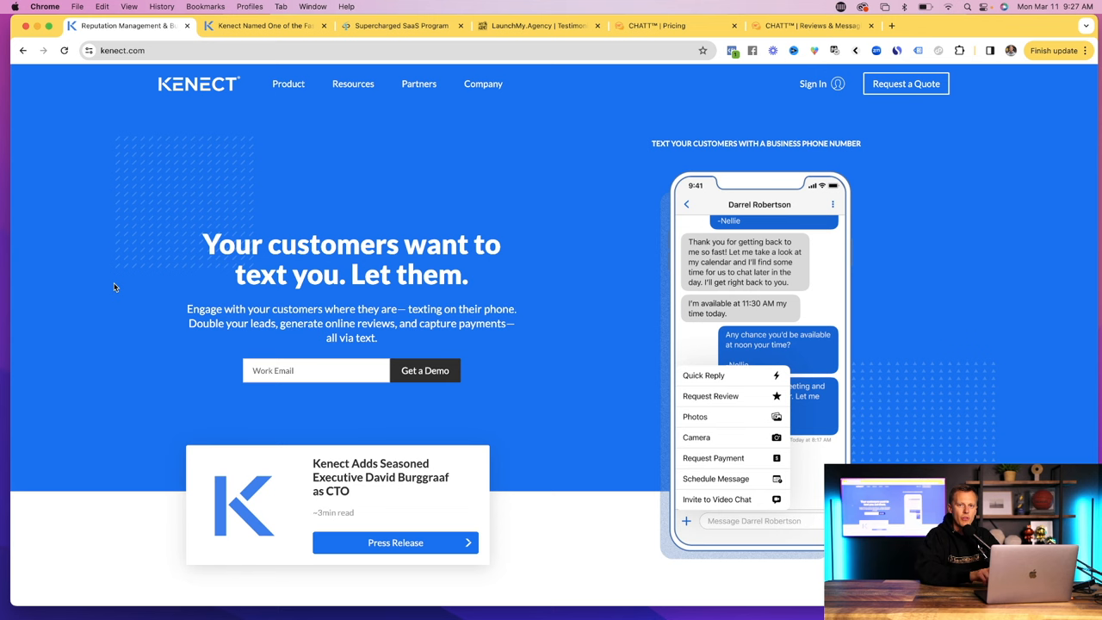
- Read Kenect's Business Texting section, then return to CHATT's Plans & Pricing page
{"action": "scroll", "scroll_direction": "down", "scroll_amount": 3}
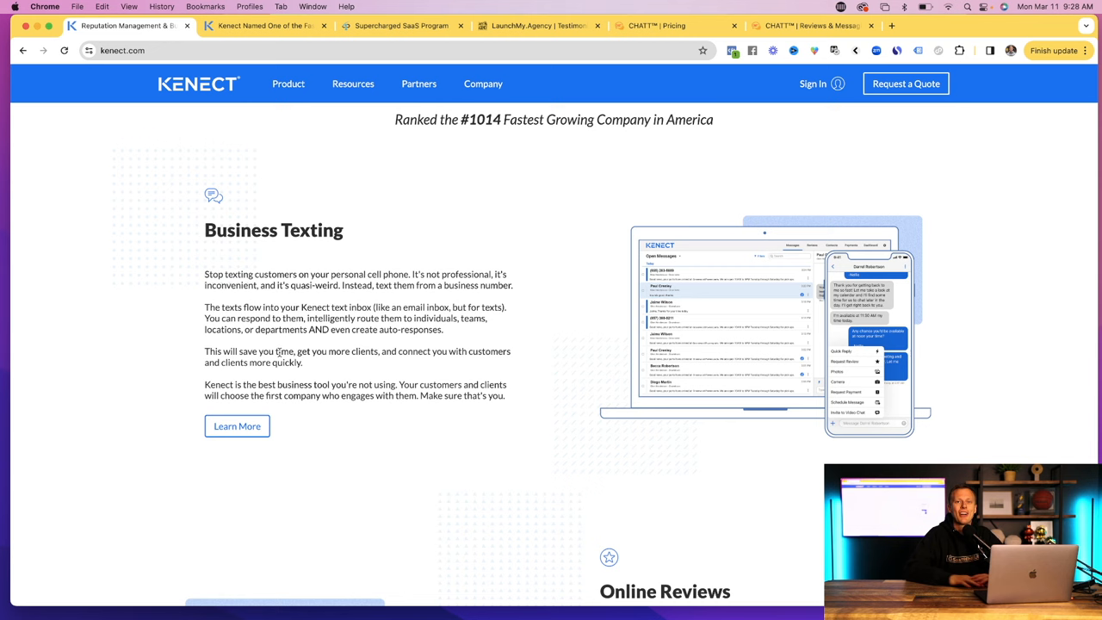
{"action": "scroll", "scroll_direction": "down", "scroll_amount": 3}
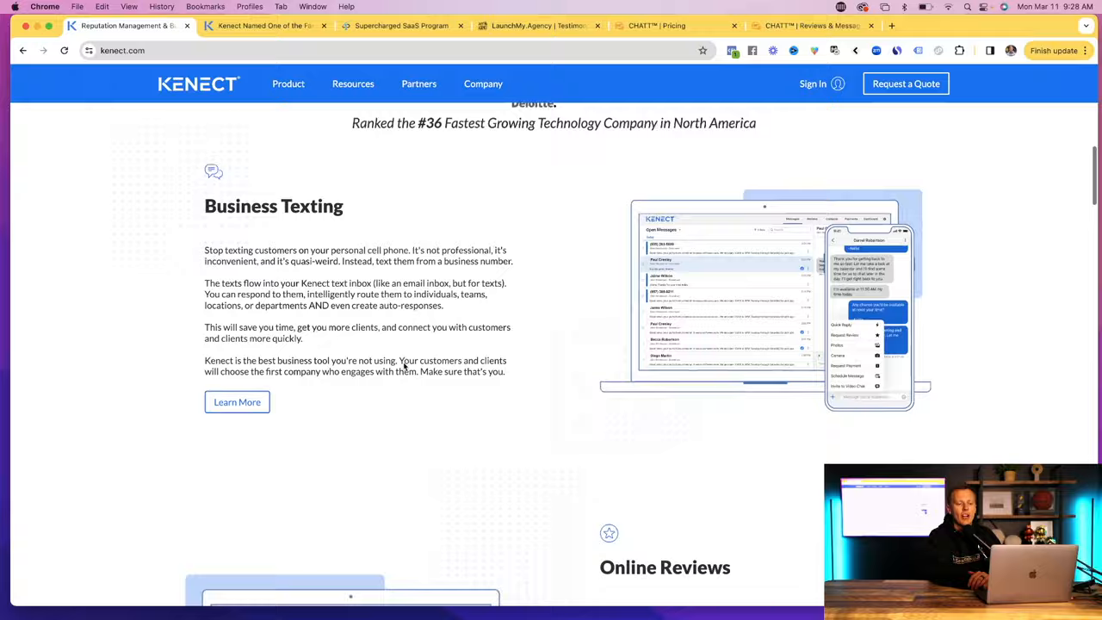
{"action": "left_click", "coordinate": [668, 26]}
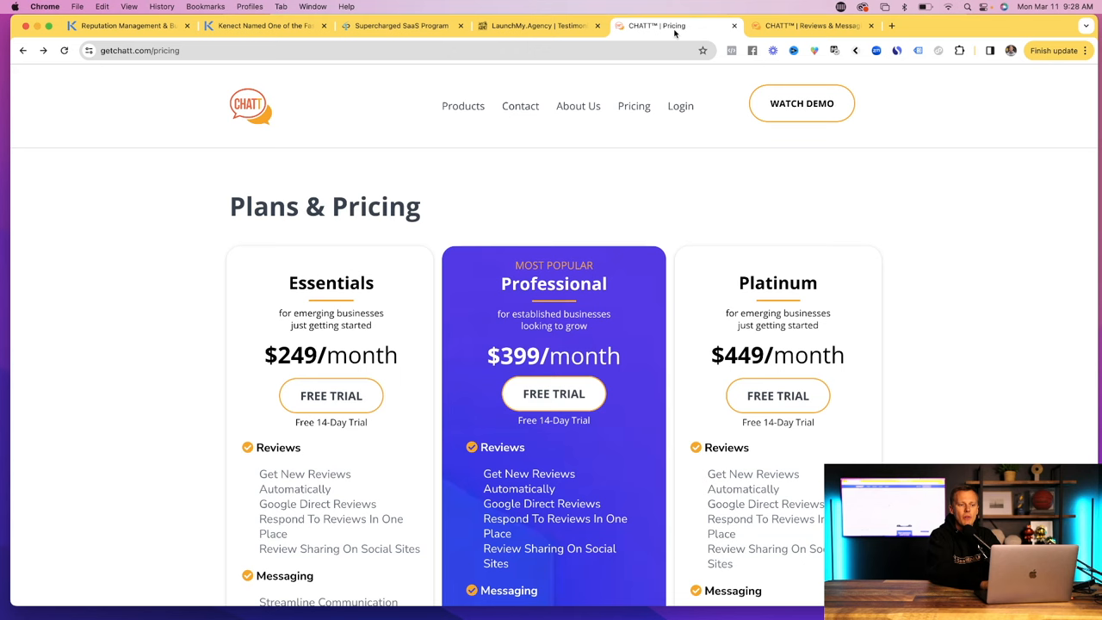